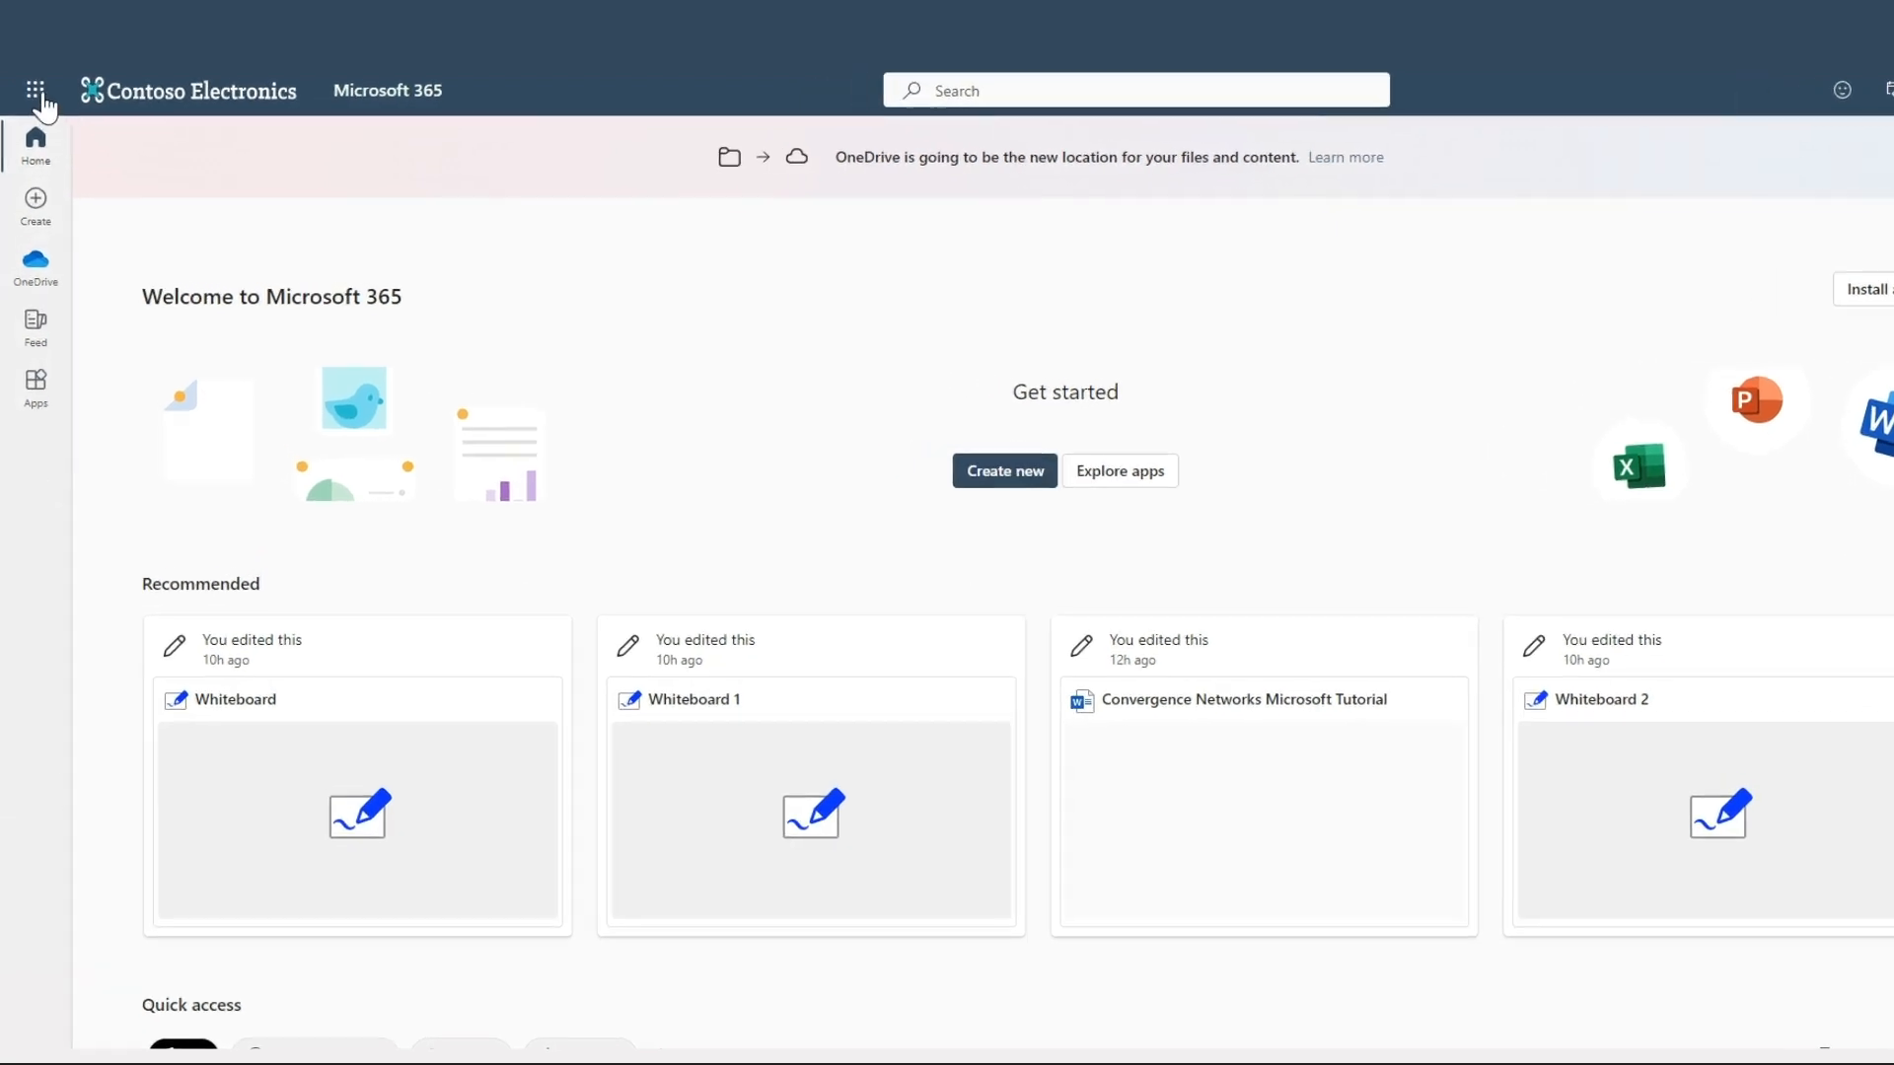
Launch Forms from the Microsoft 365 Apps catalogue under Productivity
{"action": "left_click", "coordinate": [35, 91]}
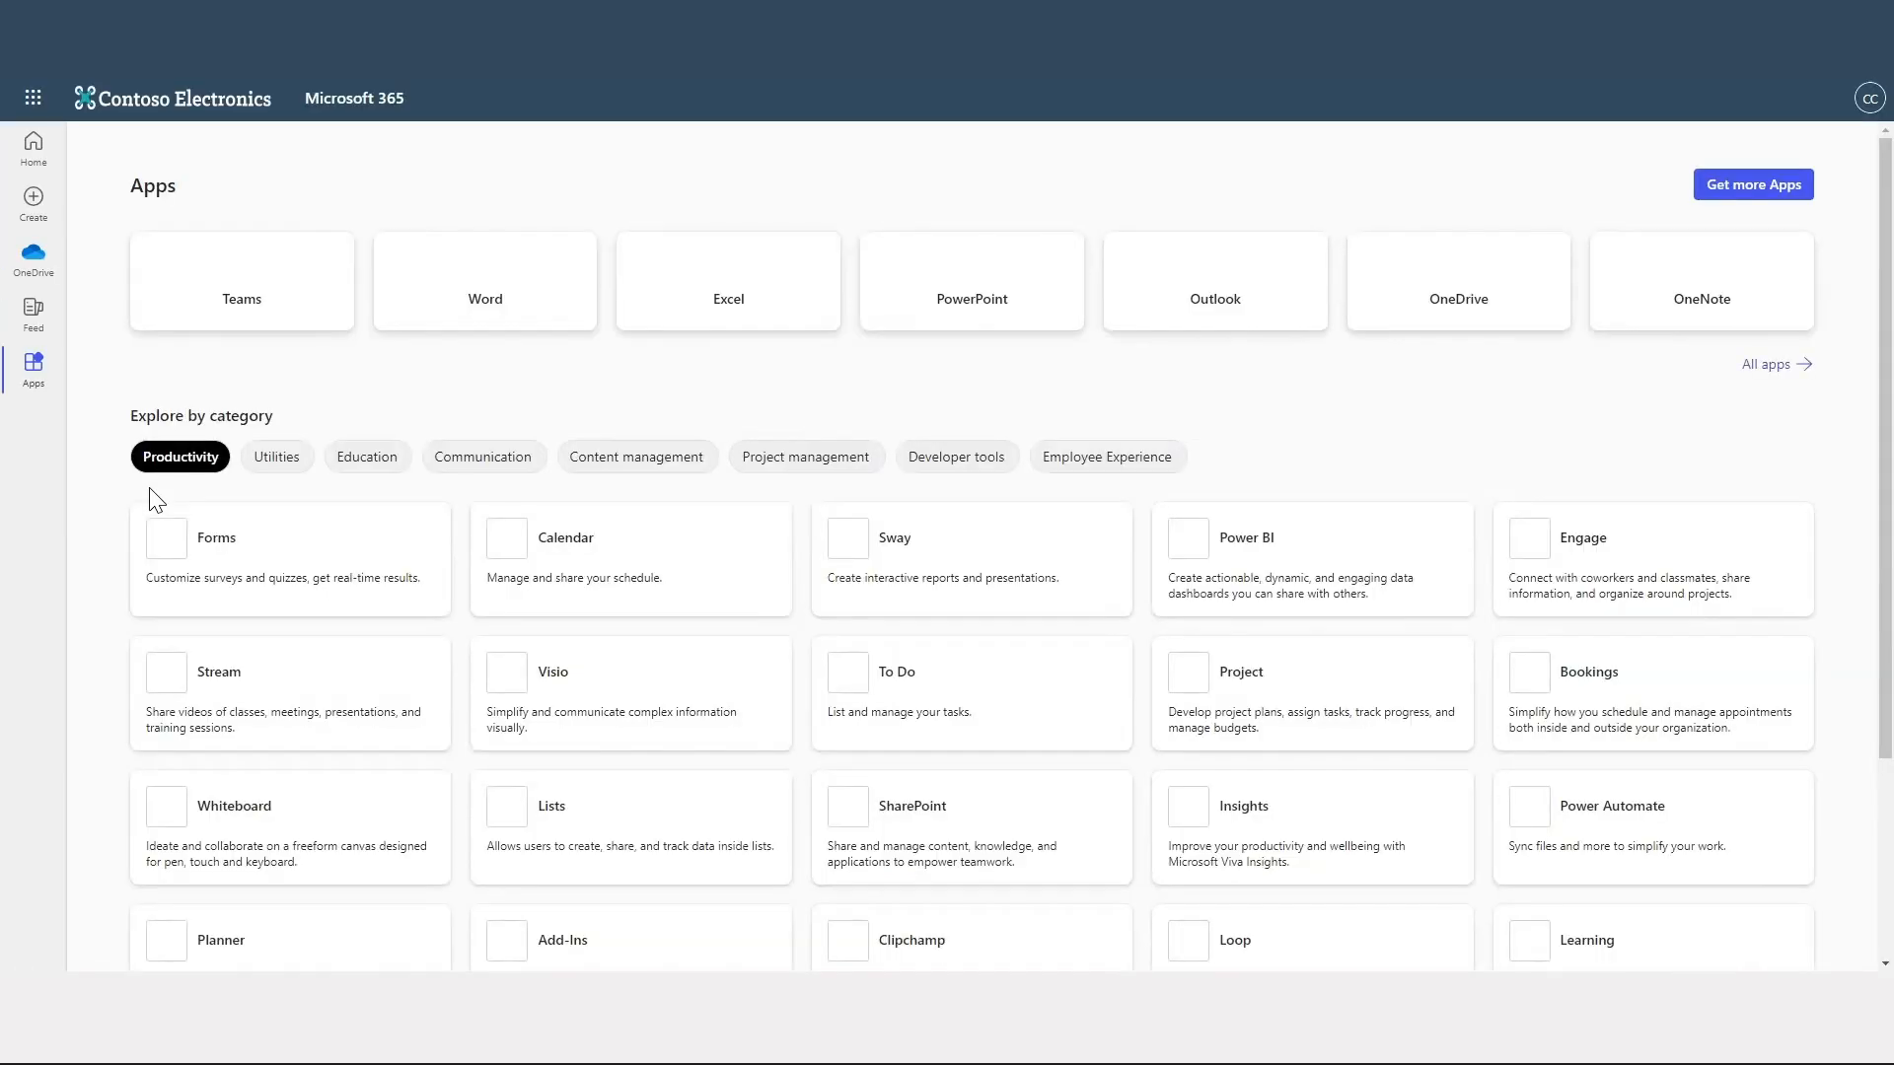
{"action": "left_click", "coordinate": [215, 537]}
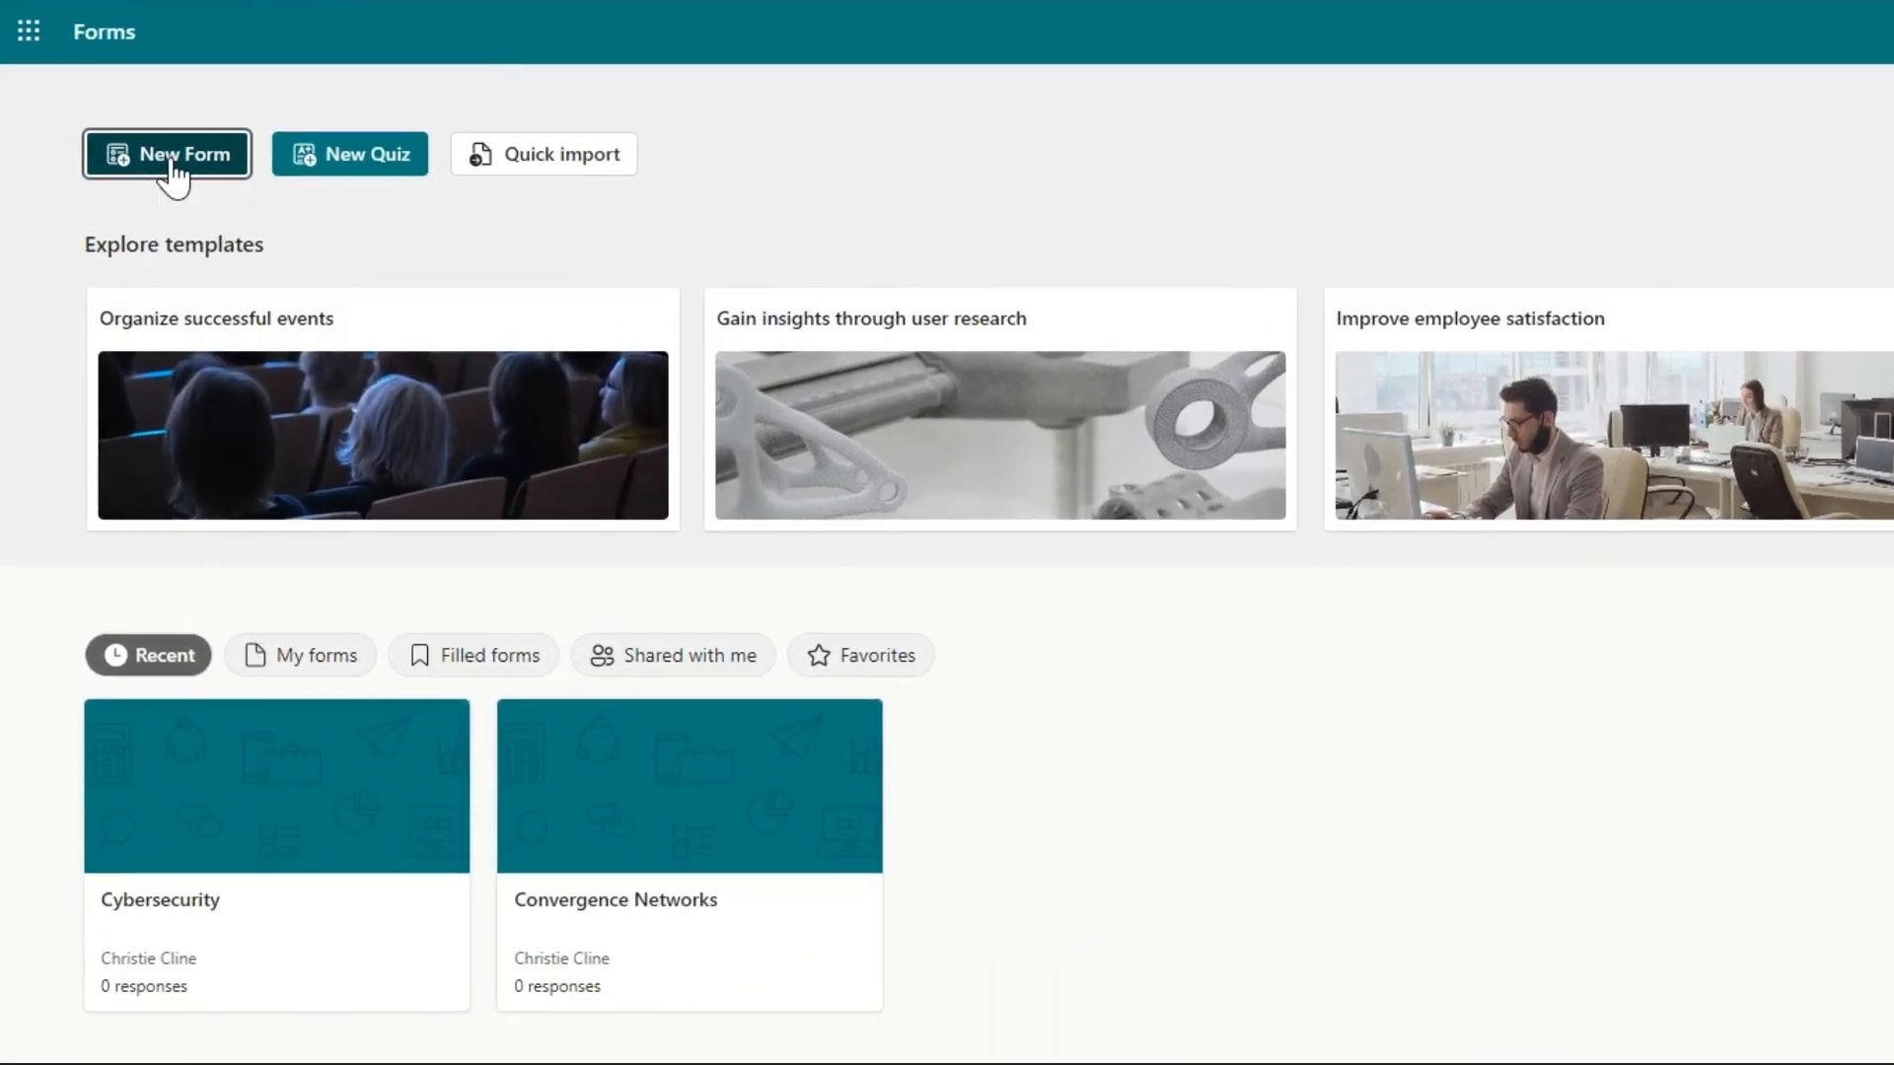
Start a new blank form and title it 'Test Form'
{"action": "left_click", "coordinate": [165, 154]}
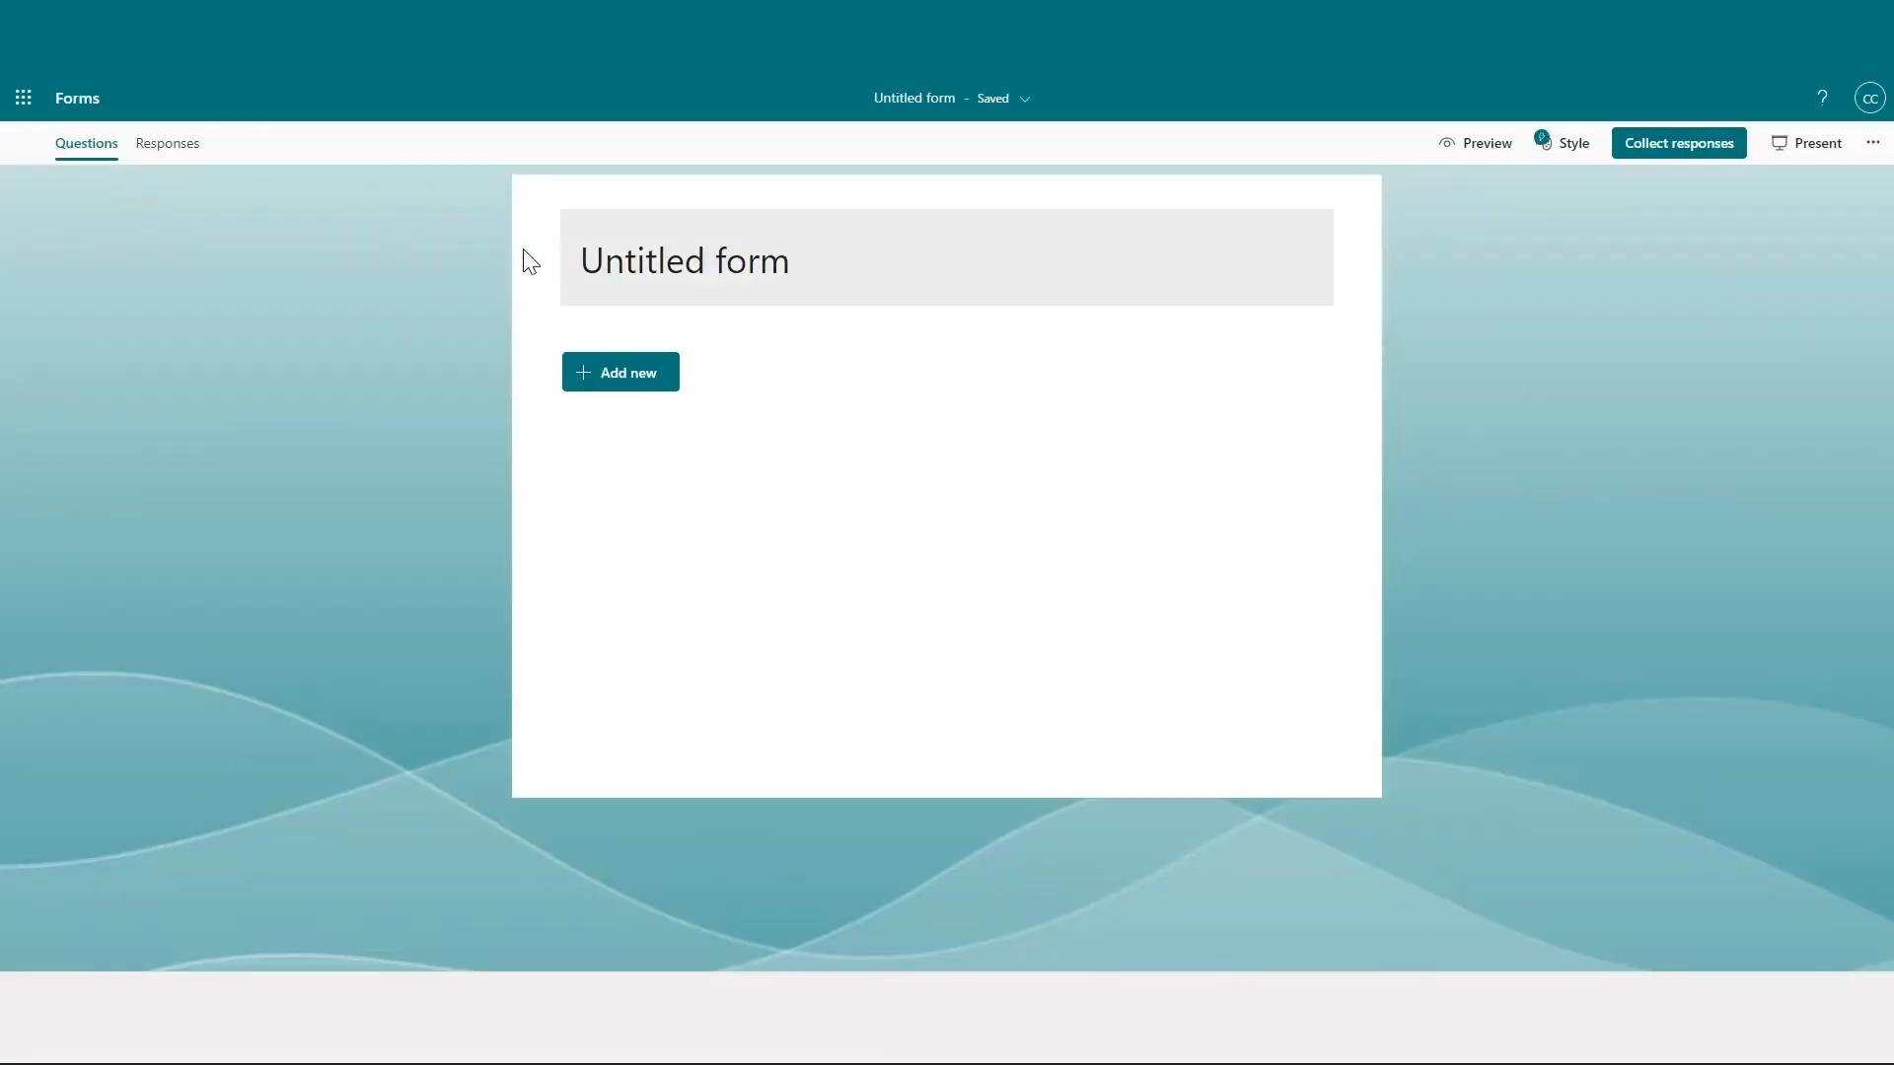
{"action": "left_click", "coordinate": [685, 261]}
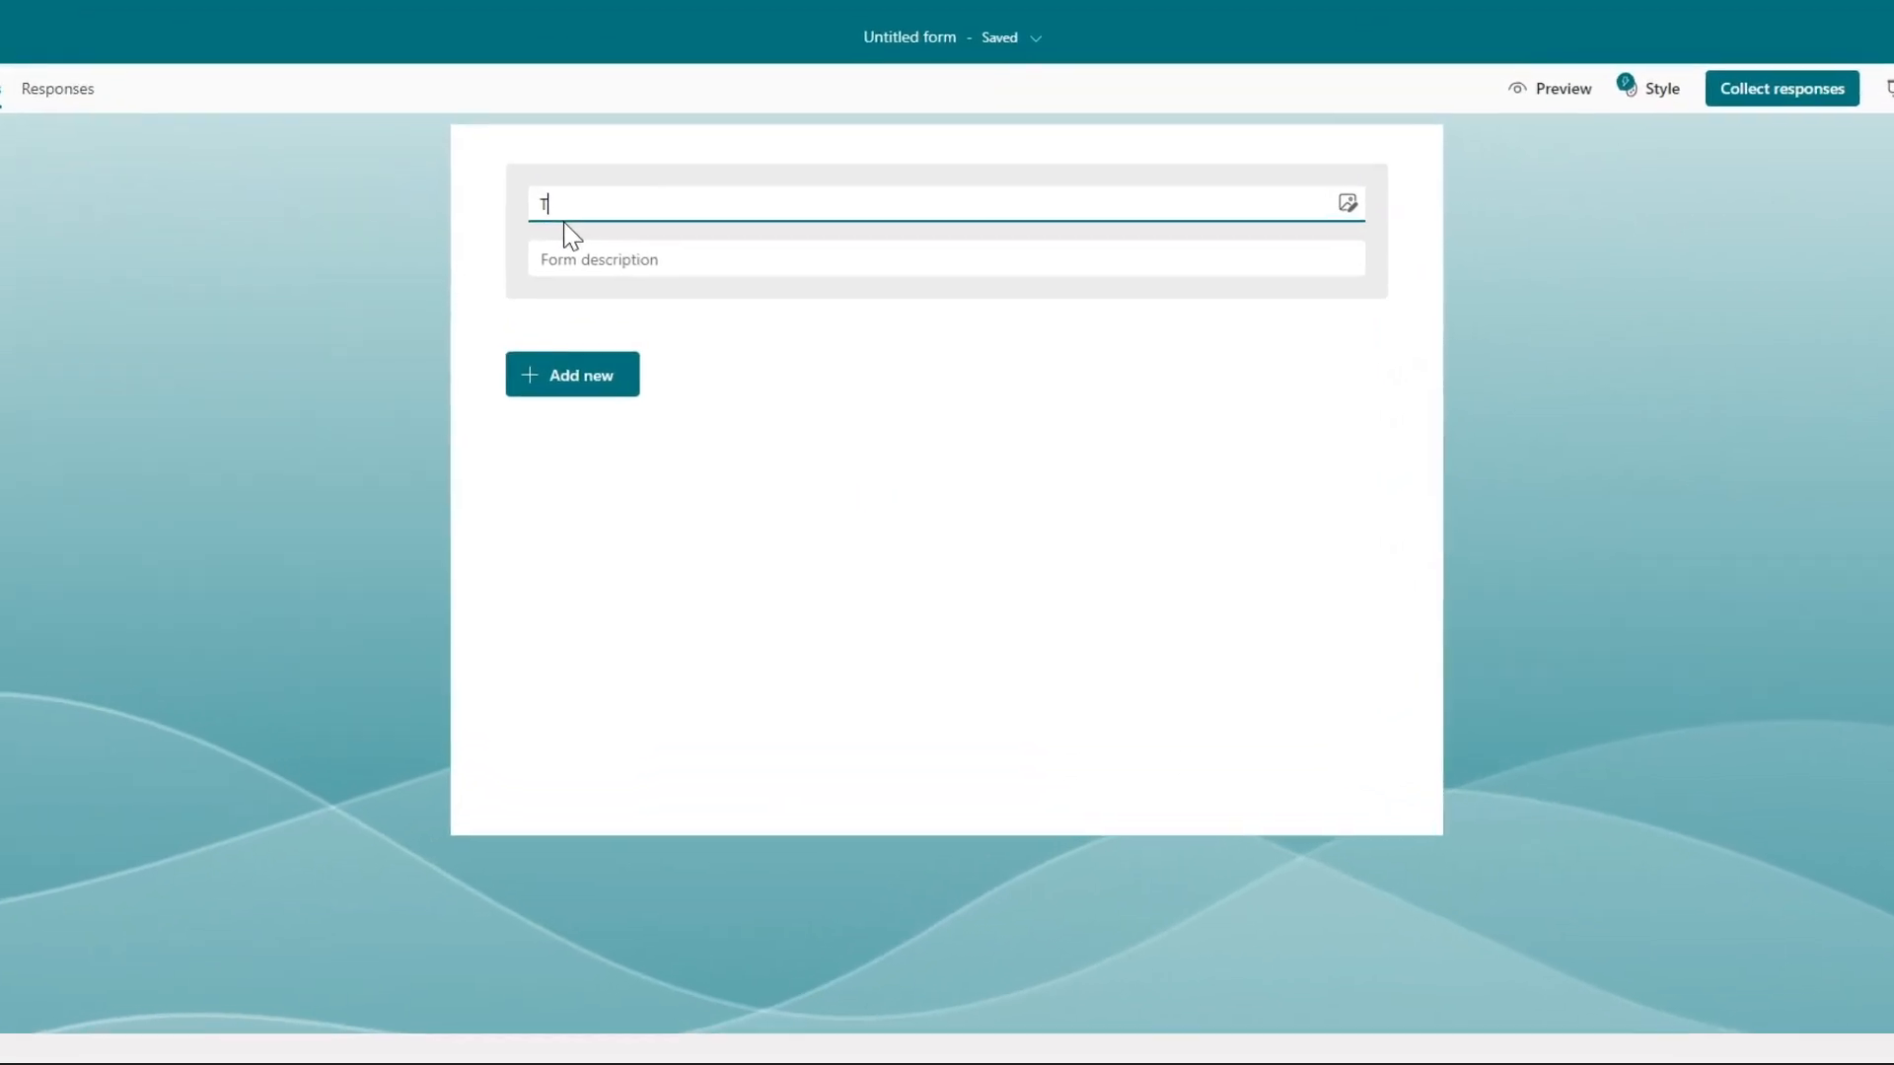
{"action": "type", "text": "Test F"}
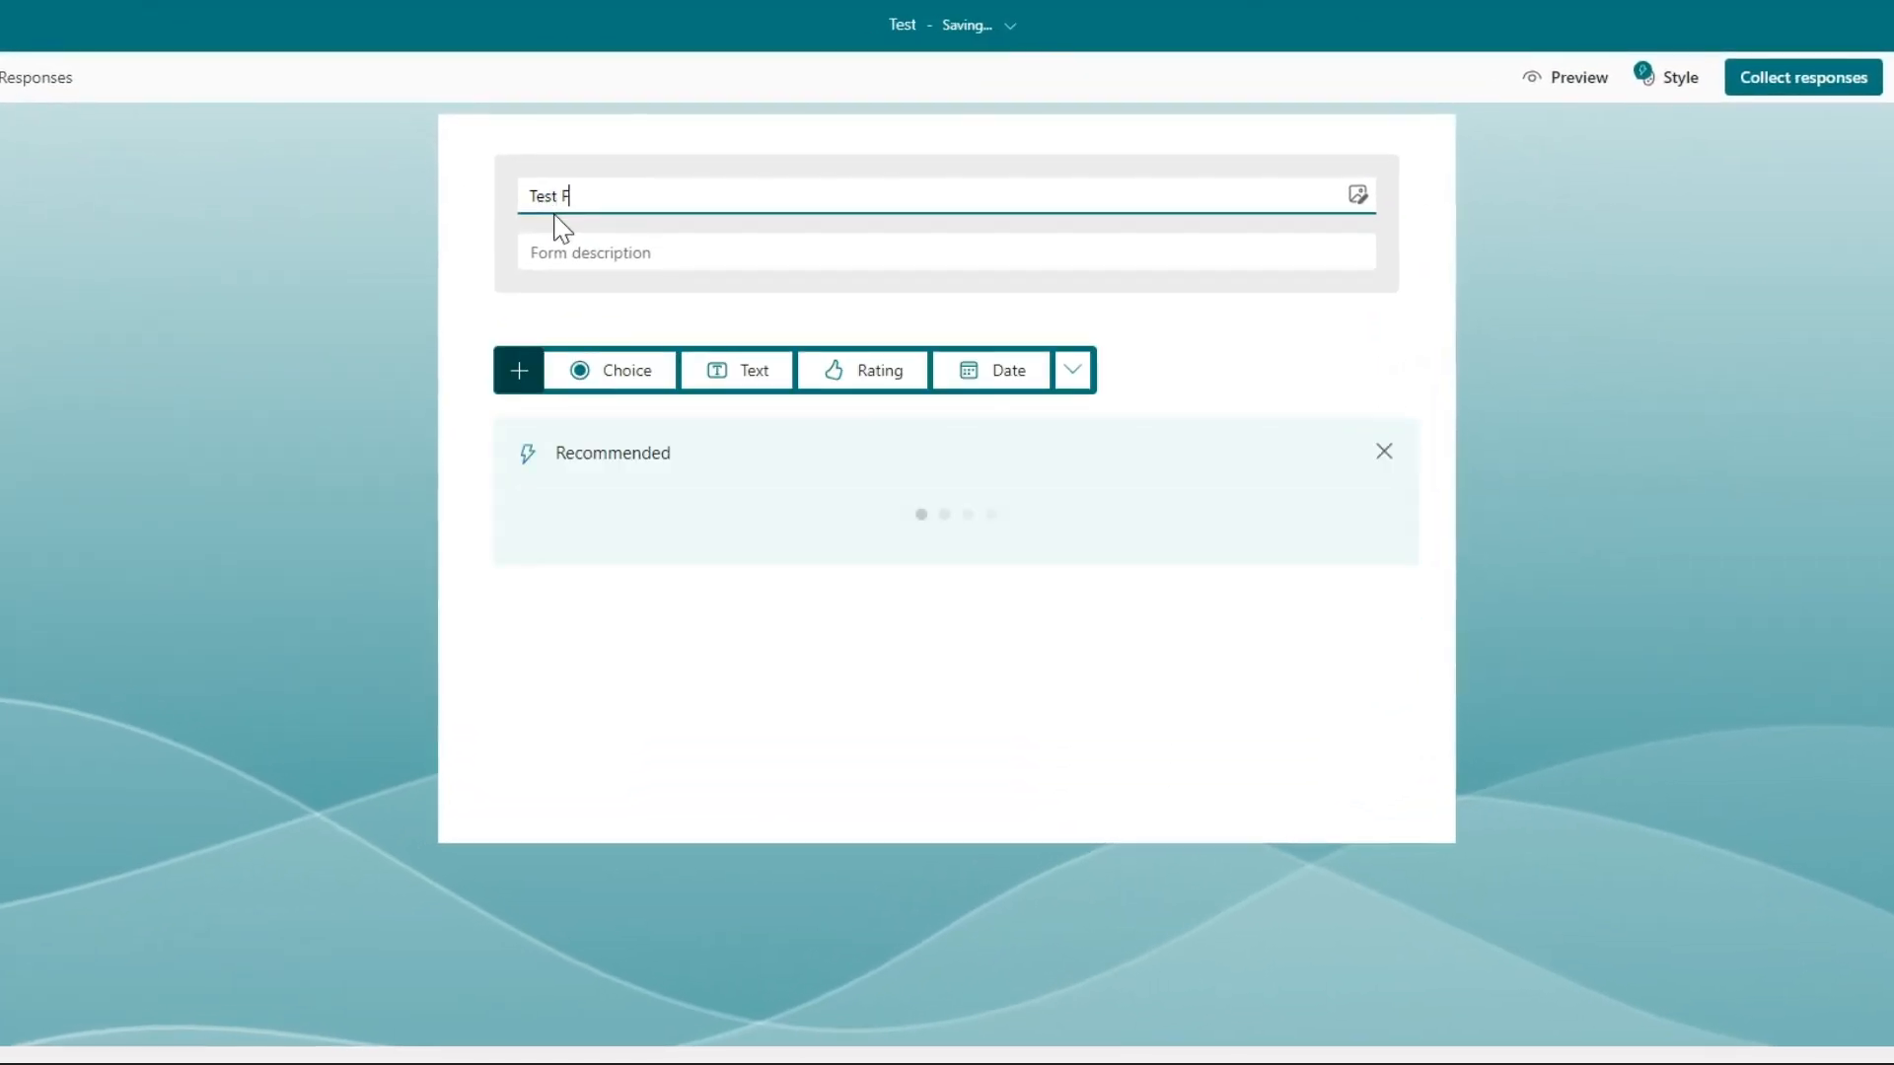
{"action": "left_click", "coordinate": [609, 369]}
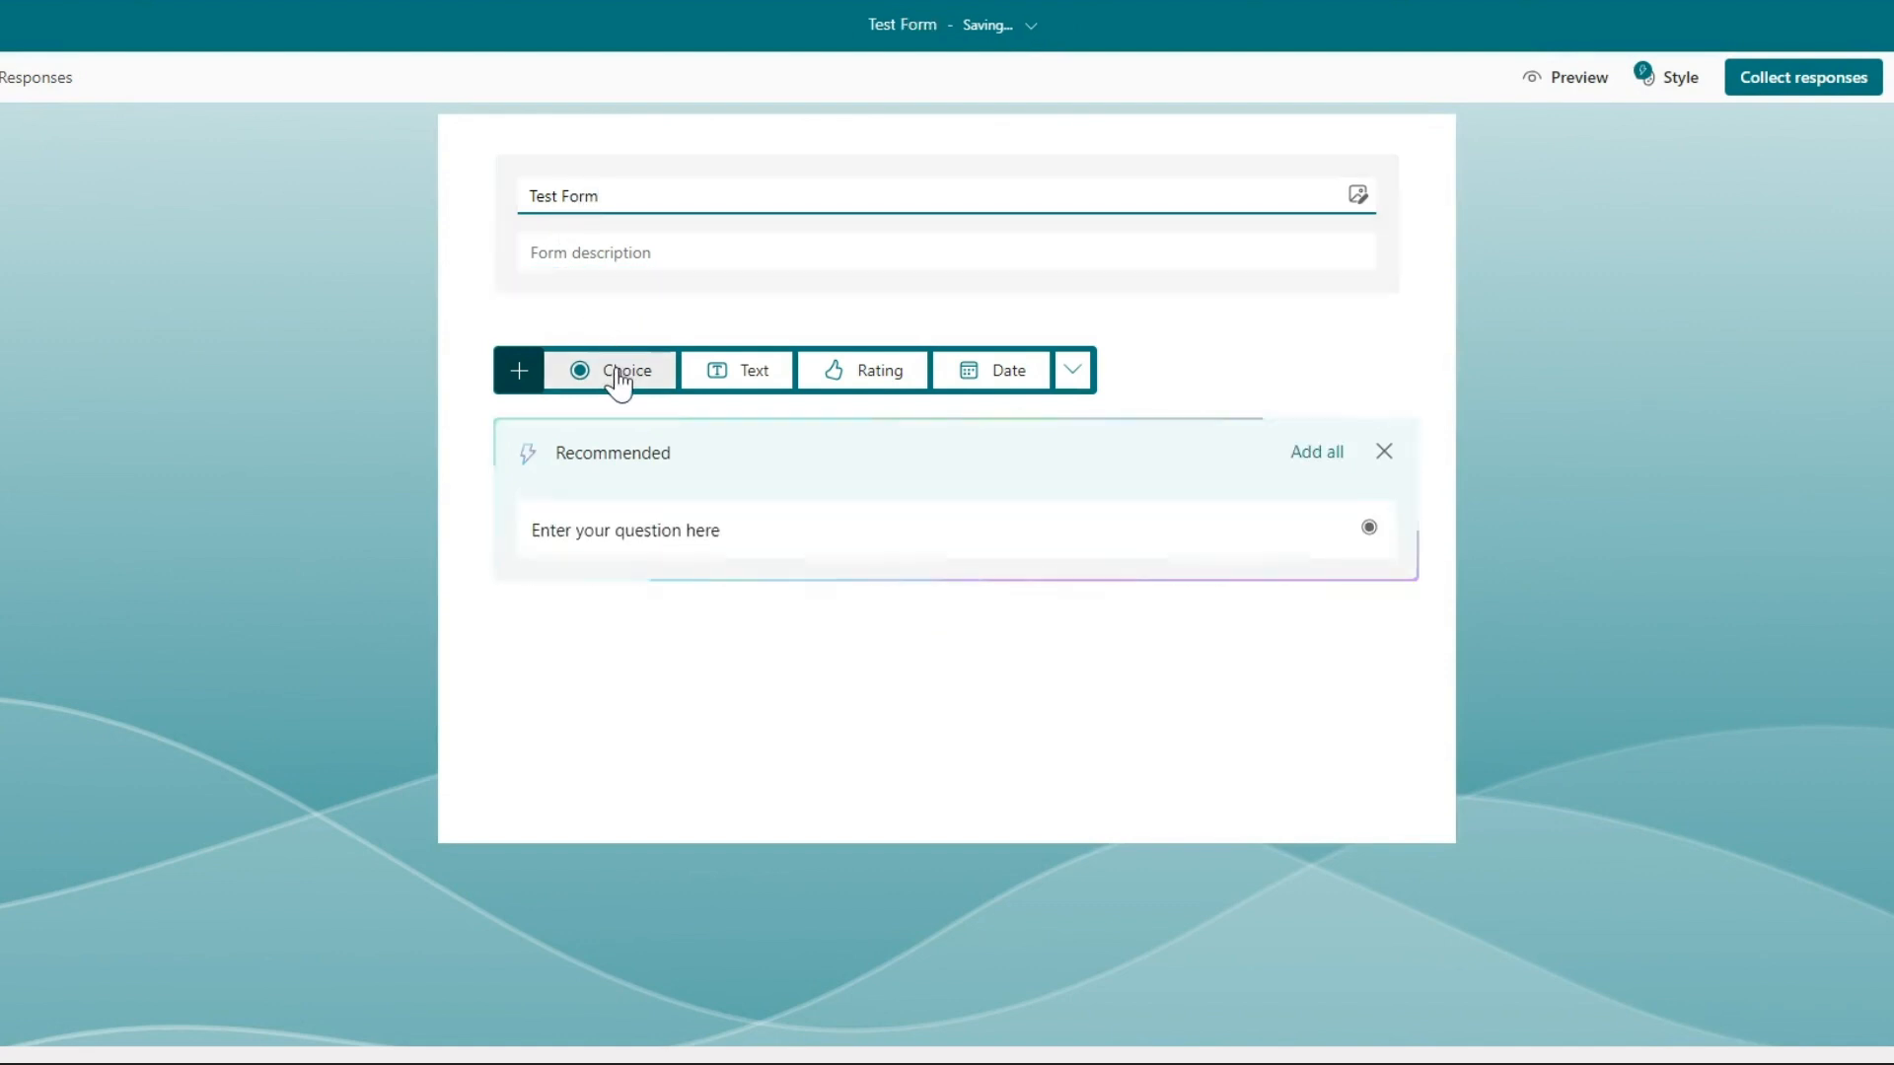
{"action": "mouse_move", "coordinate": [1074, 371]}
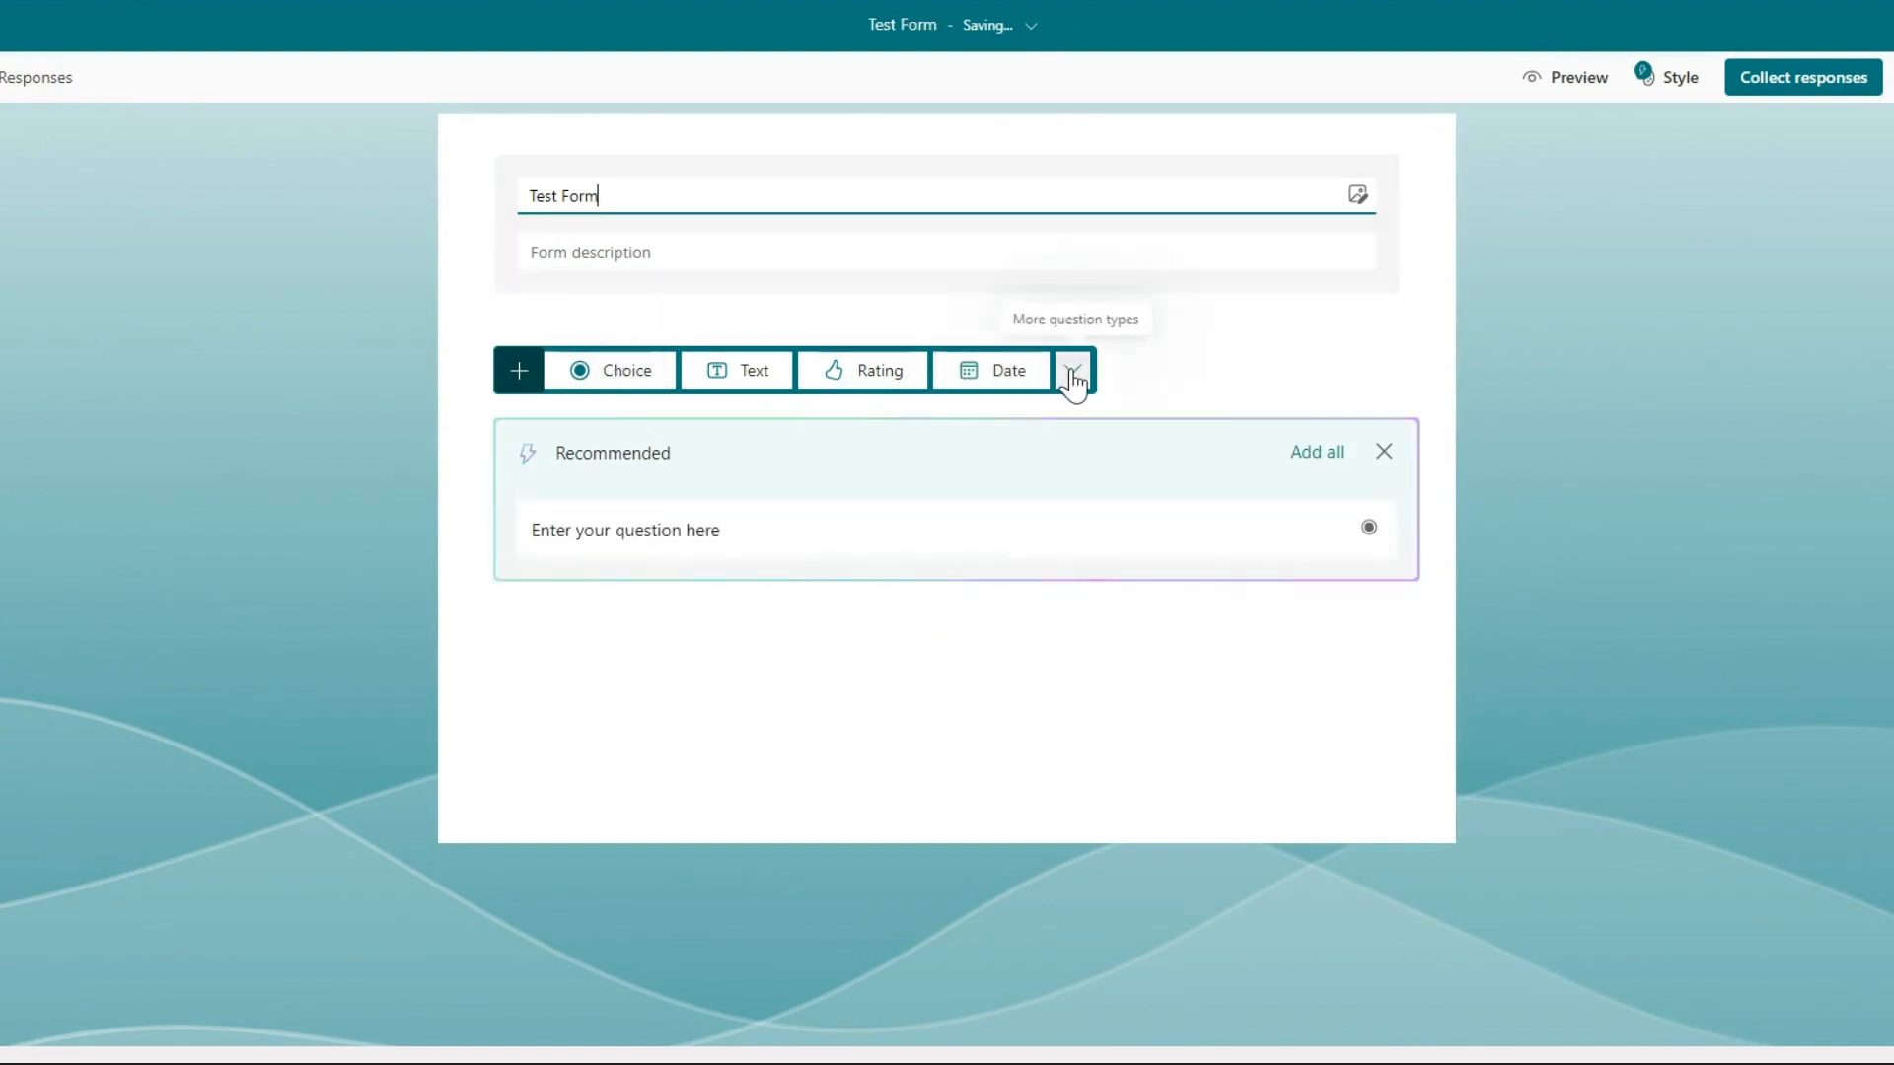
Add a Choice question reading 'What is your name?' with default options
{"action": "left_click", "coordinate": [1074, 369]}
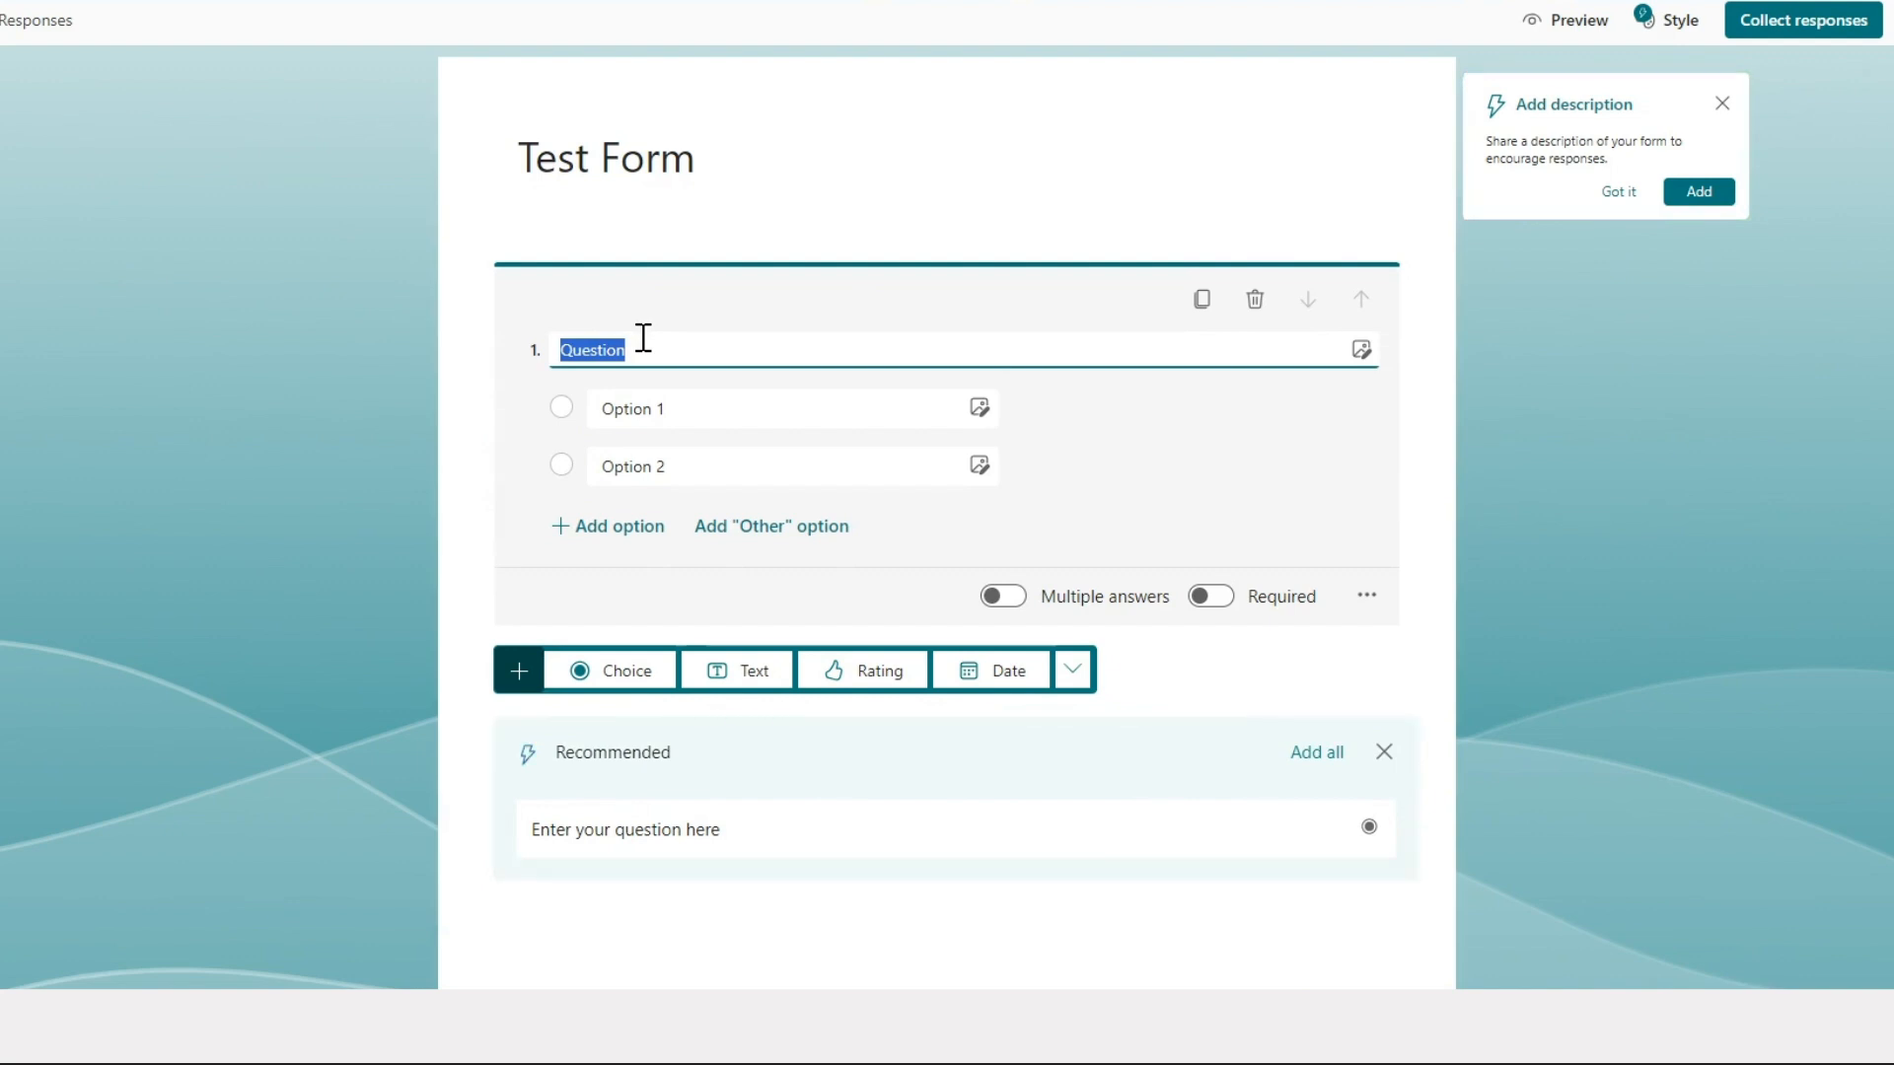
{"action": "type", "text": "What"}
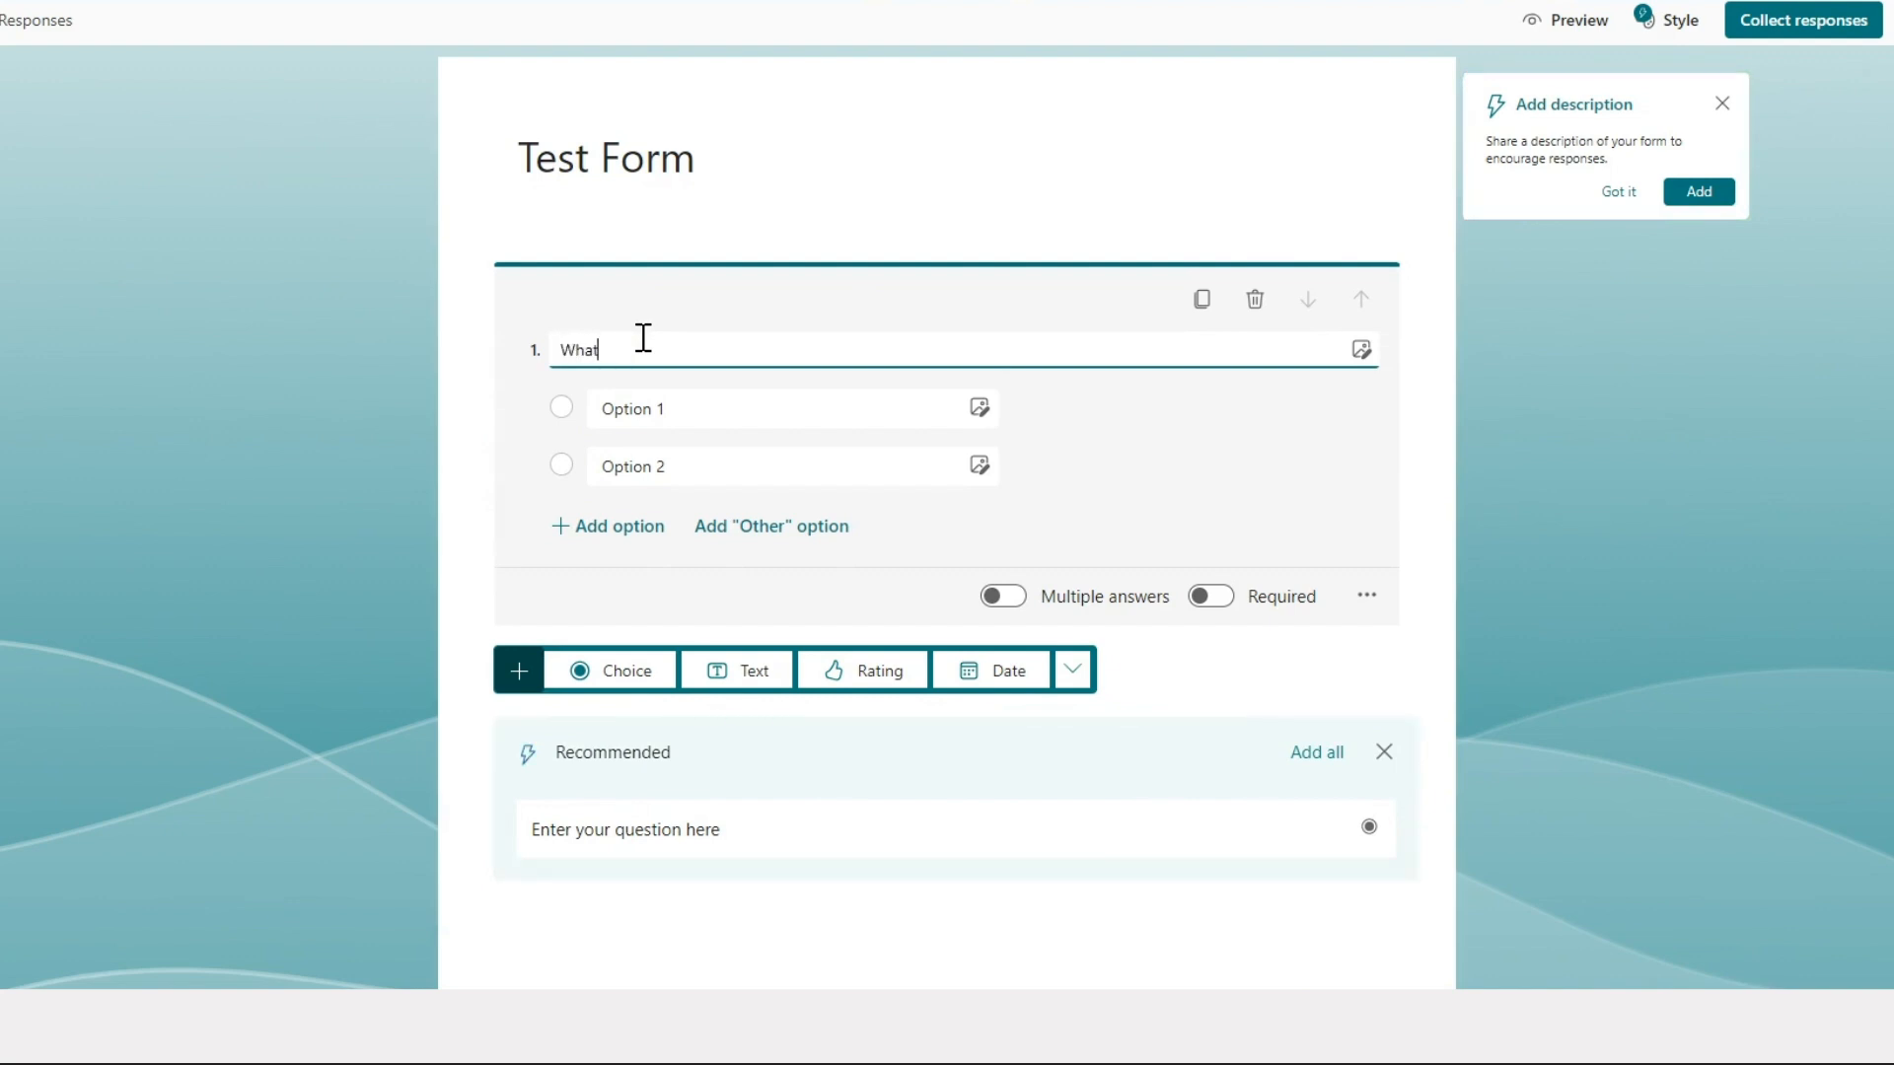
{"action": "type", "text": "is your n"}
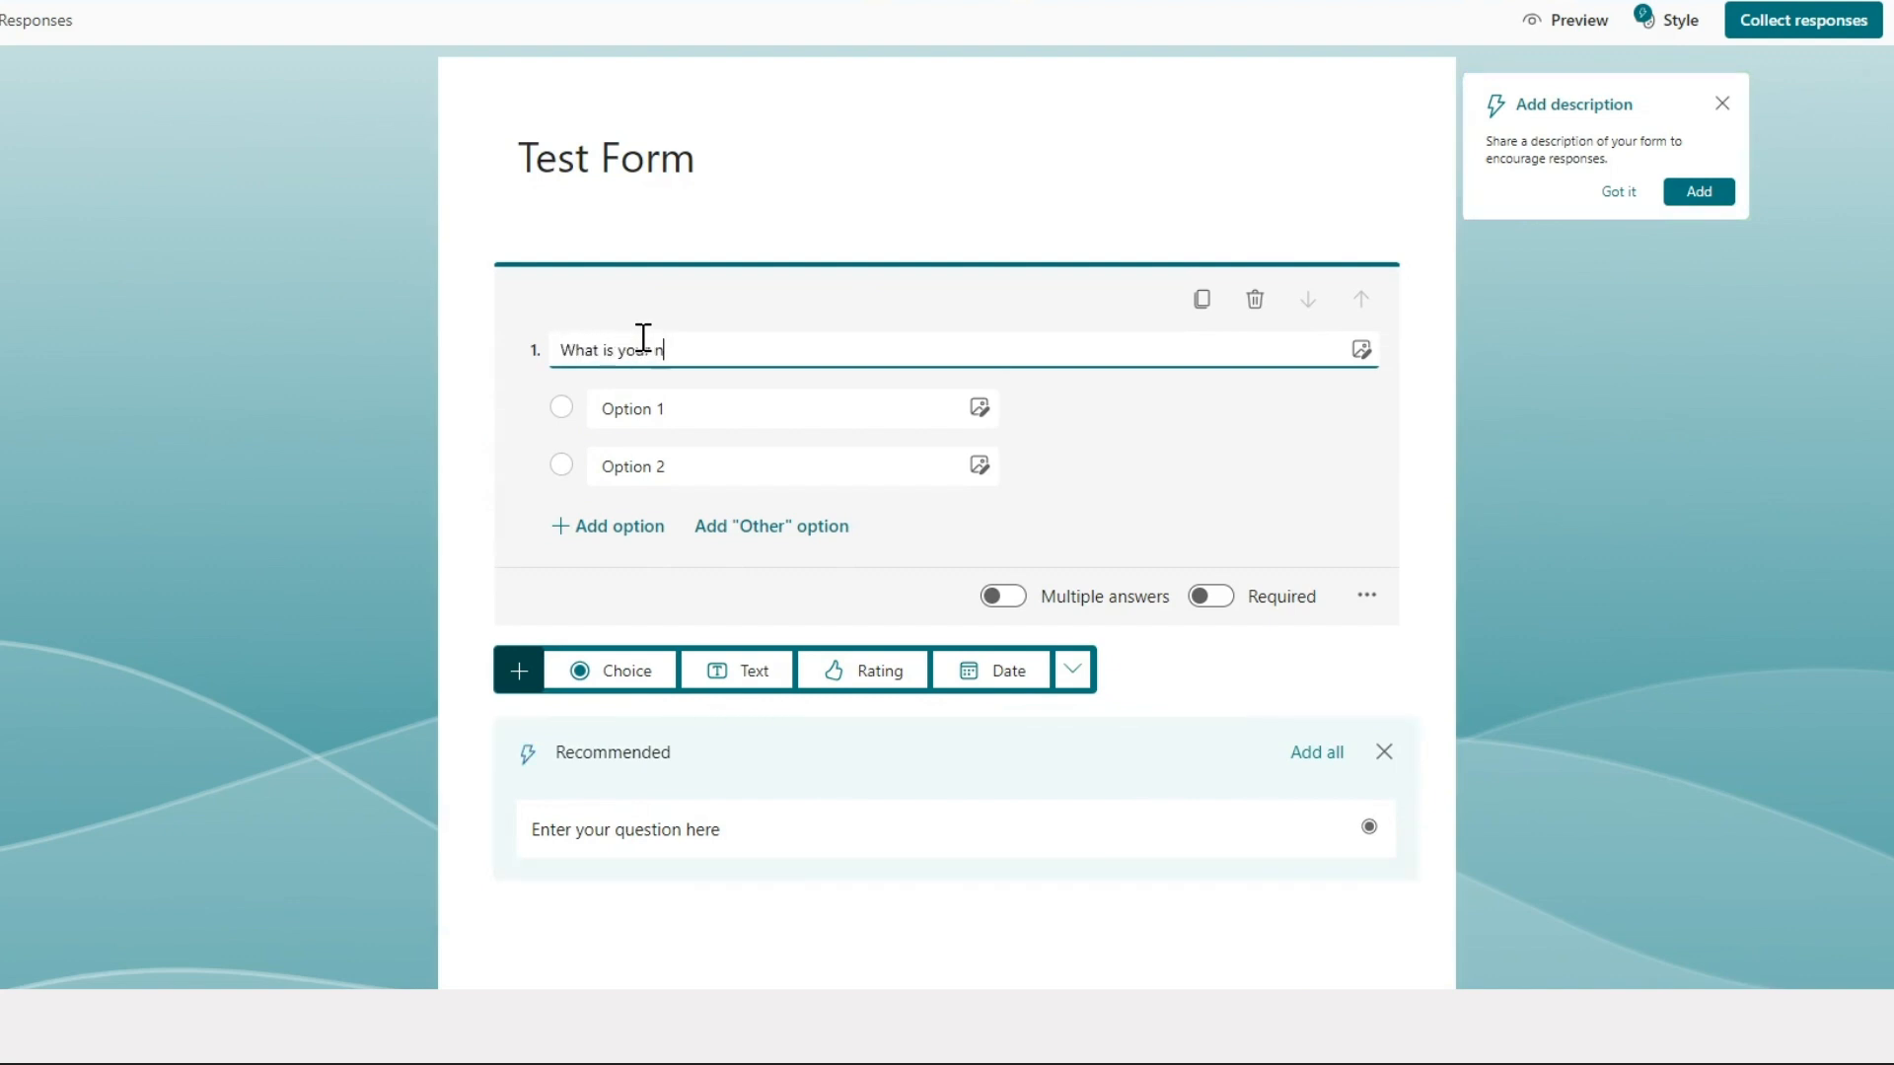
{"action": "type", "text": "ame?"}
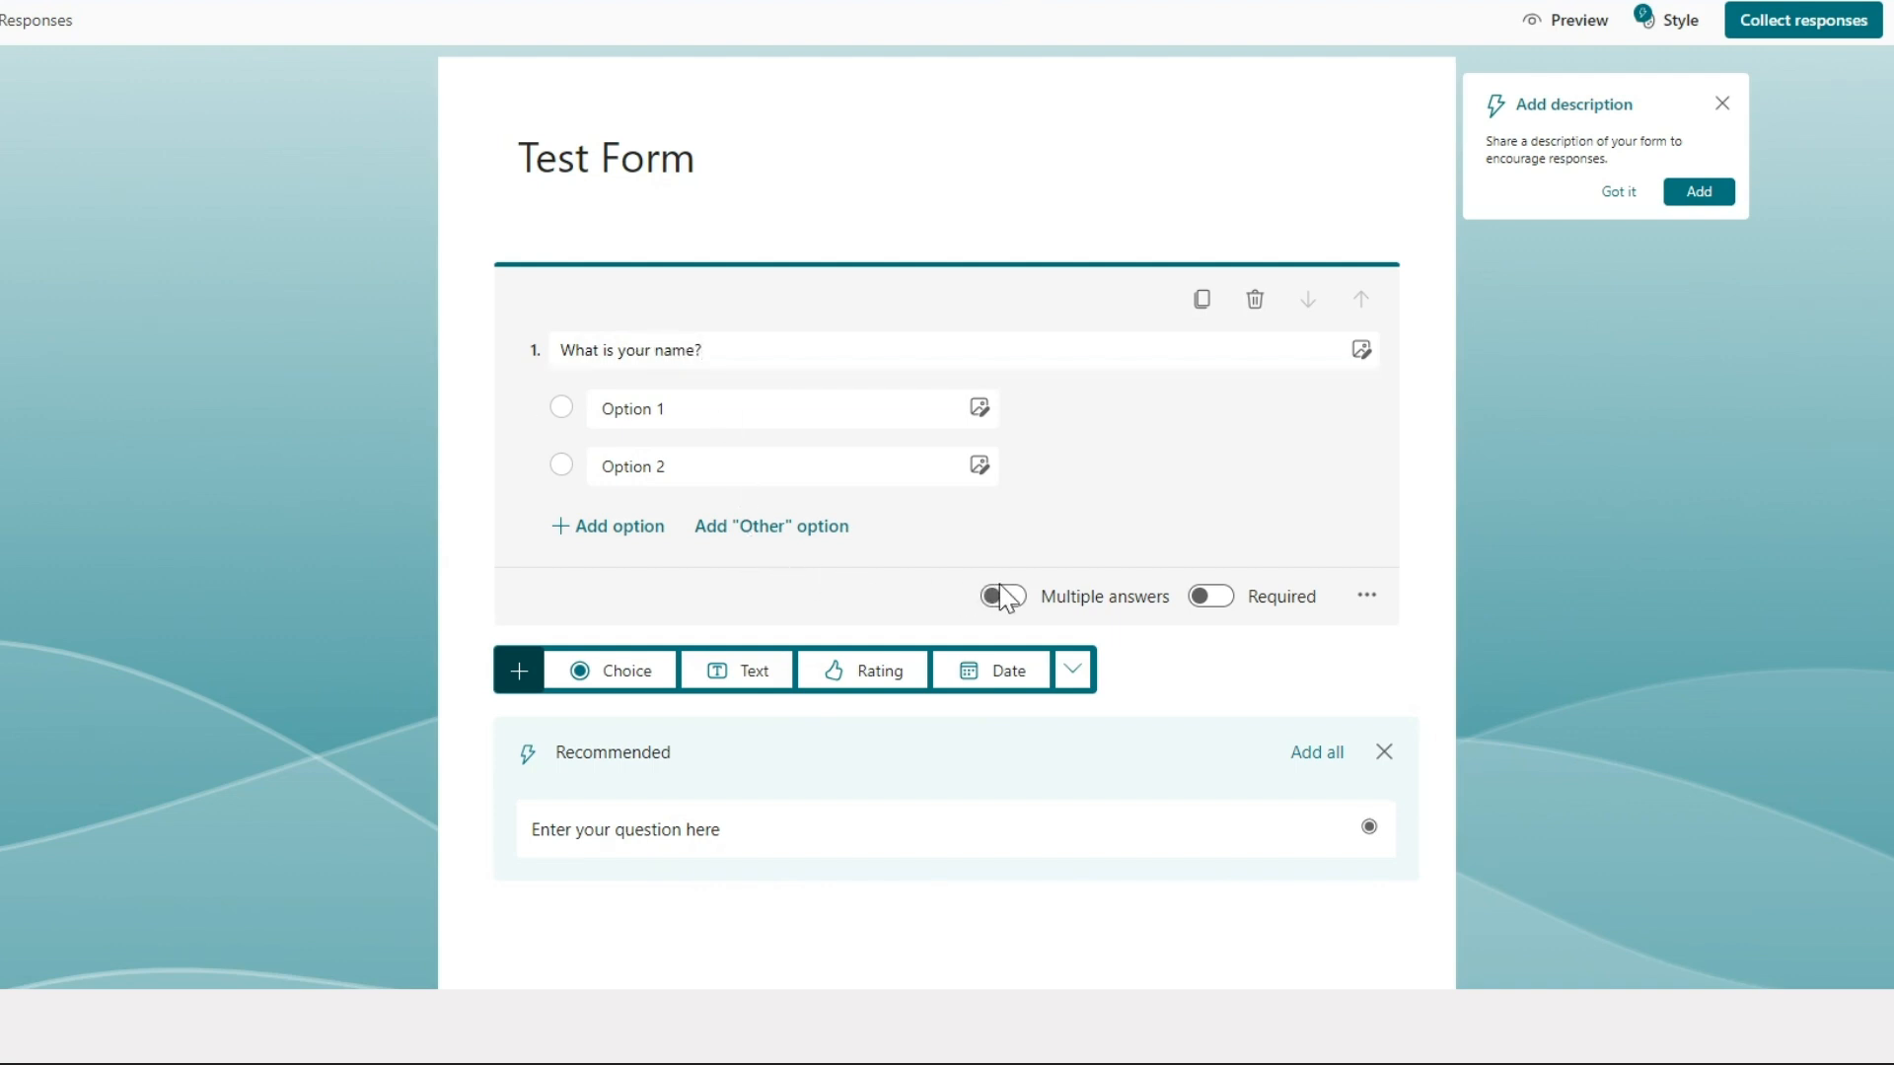
Enable Multiple answers limited to at most 2, and add a second Choice question
{"action": "left_click", "coordinate": [1000, 596]}
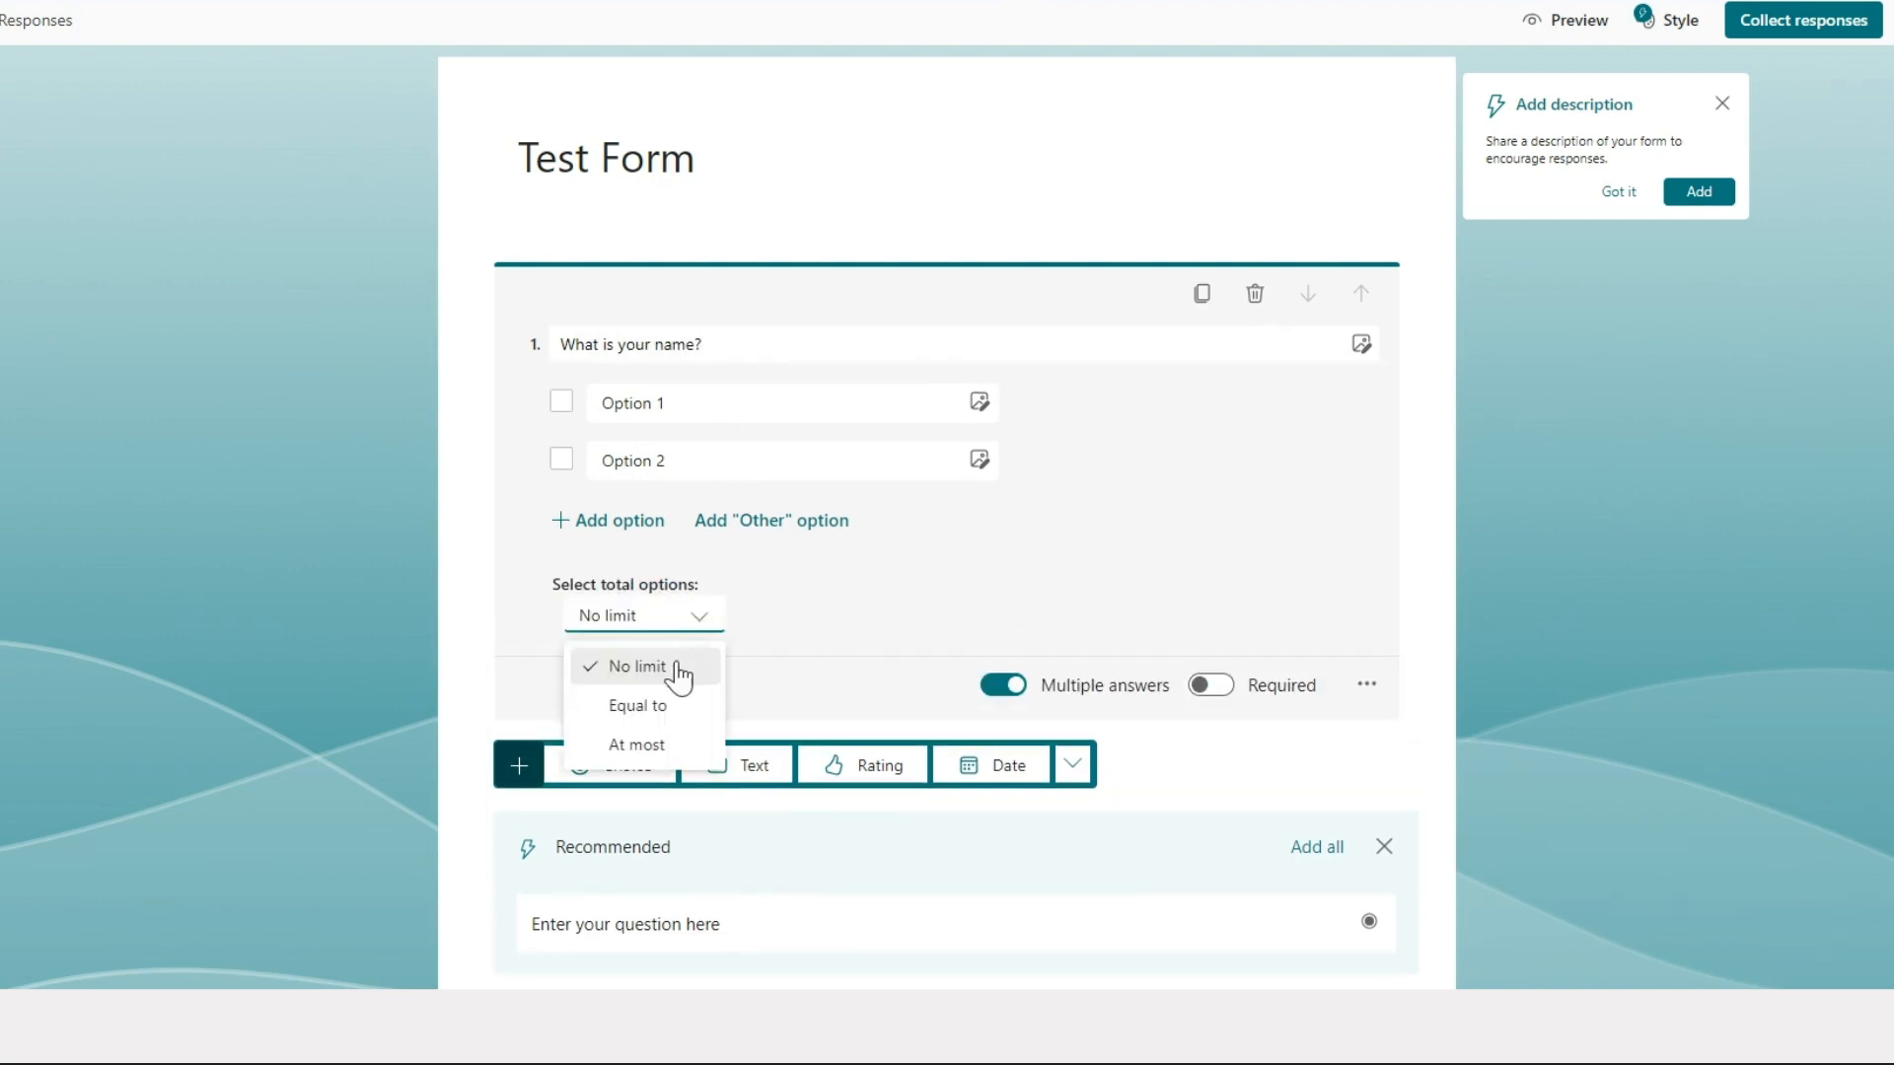
{"action": "left_click", "coordinate": [637, 744]}
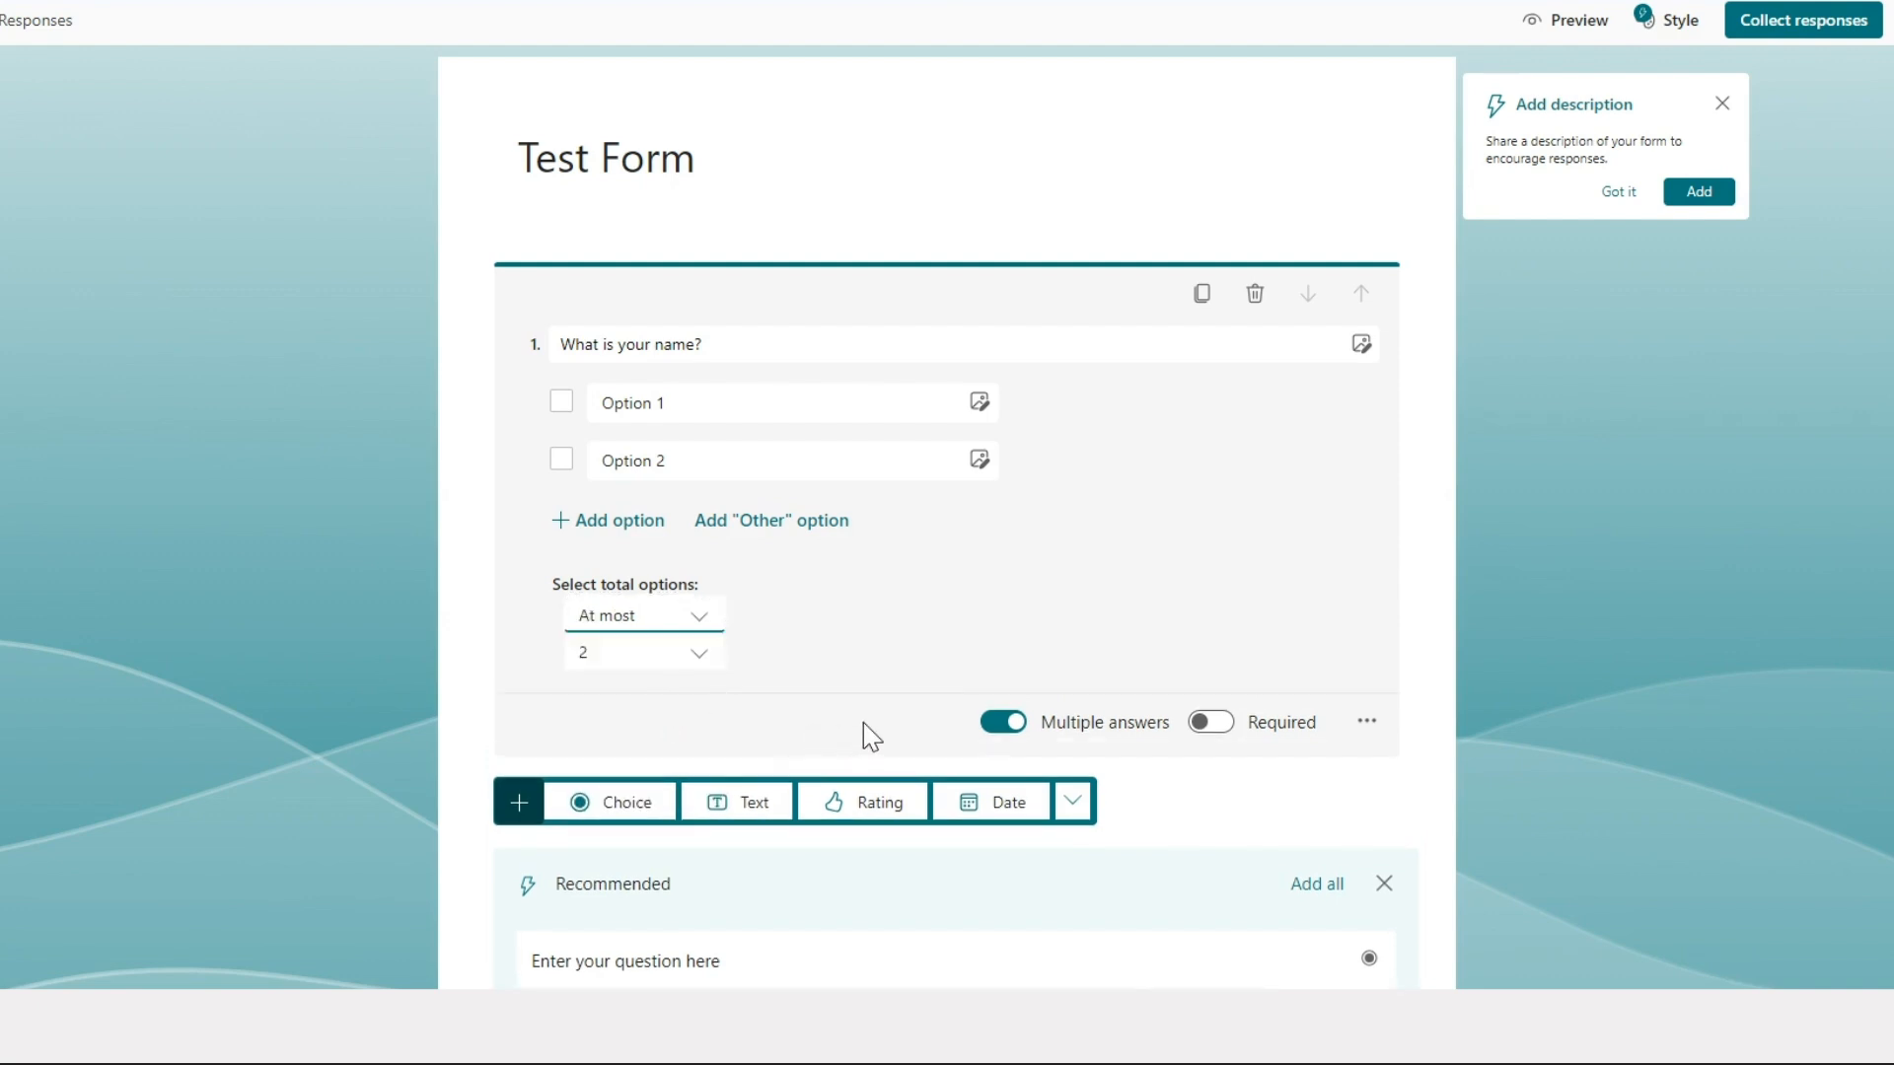
{"action": "scroll", "scroll_direction": "down", "scroll_amount": 3}
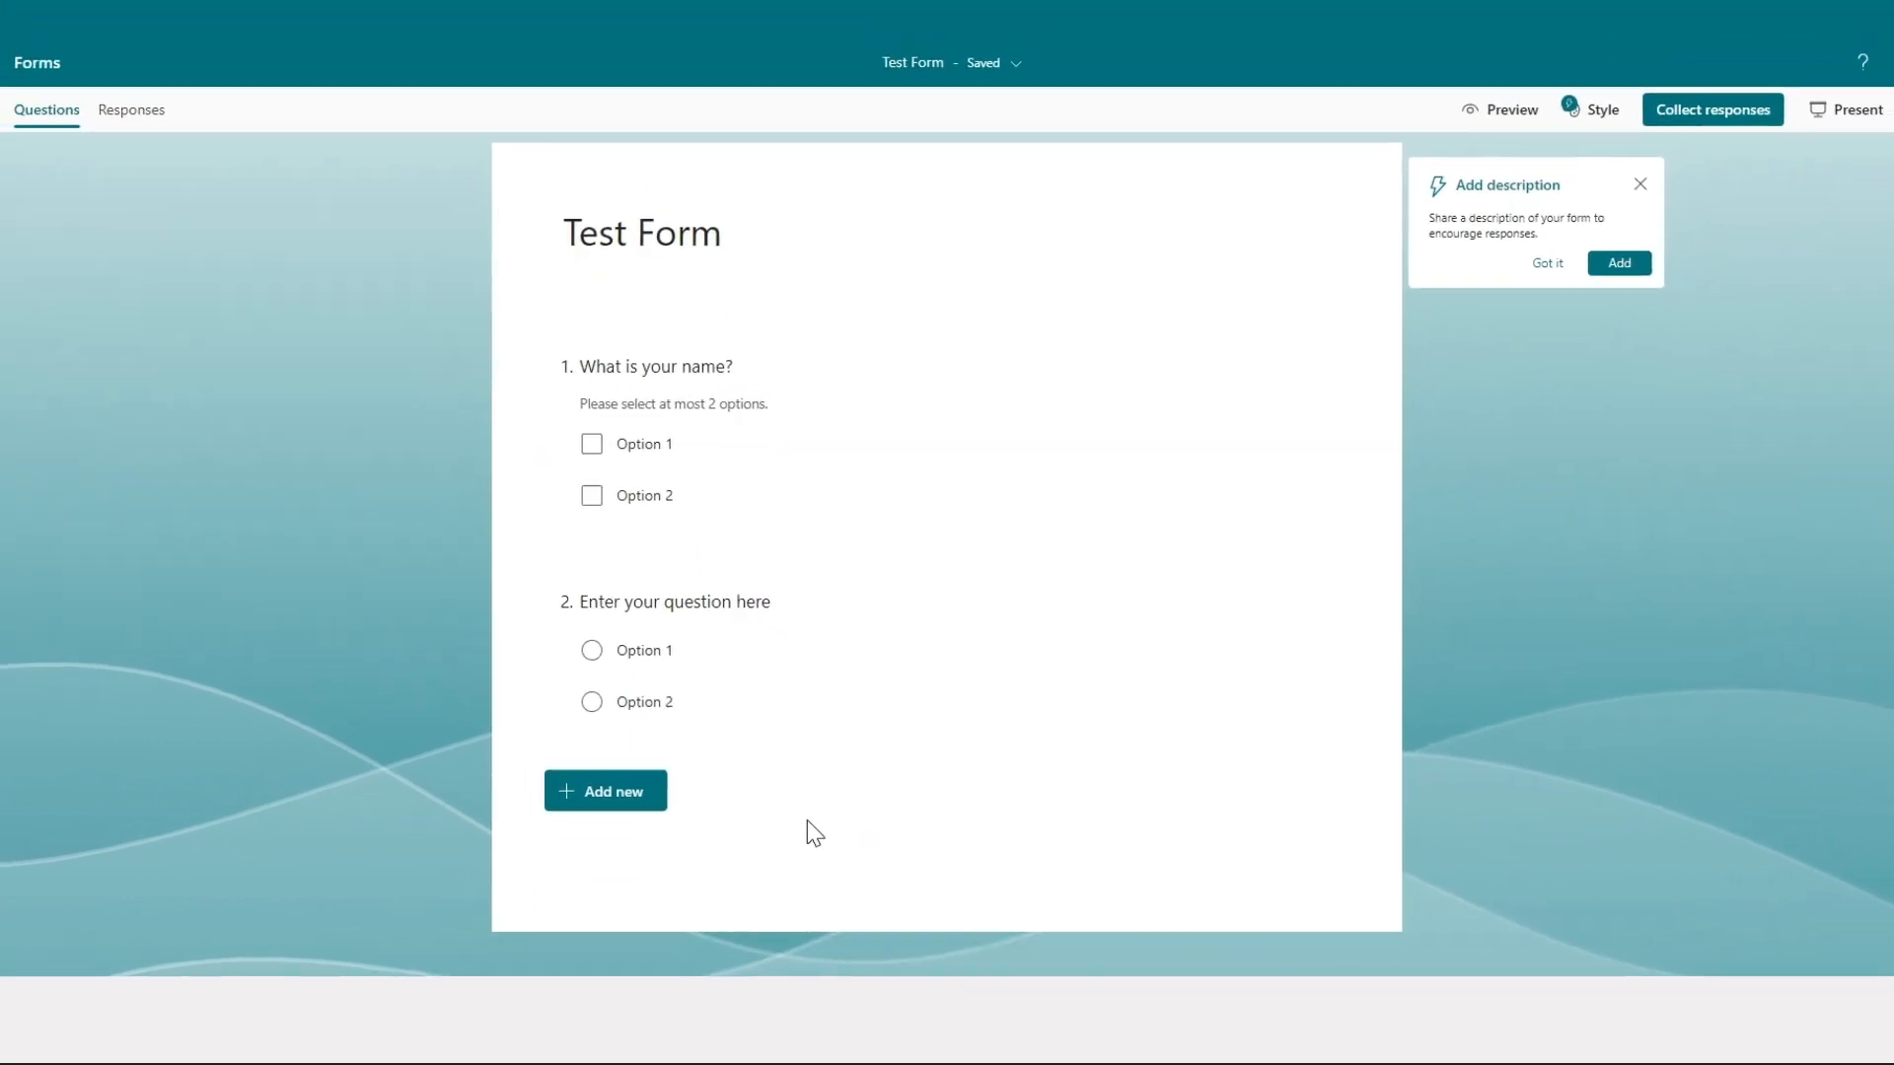
Preview Test Form in the Mobile layout
{"action": "left_click", "coordinate": [1507, 108]}
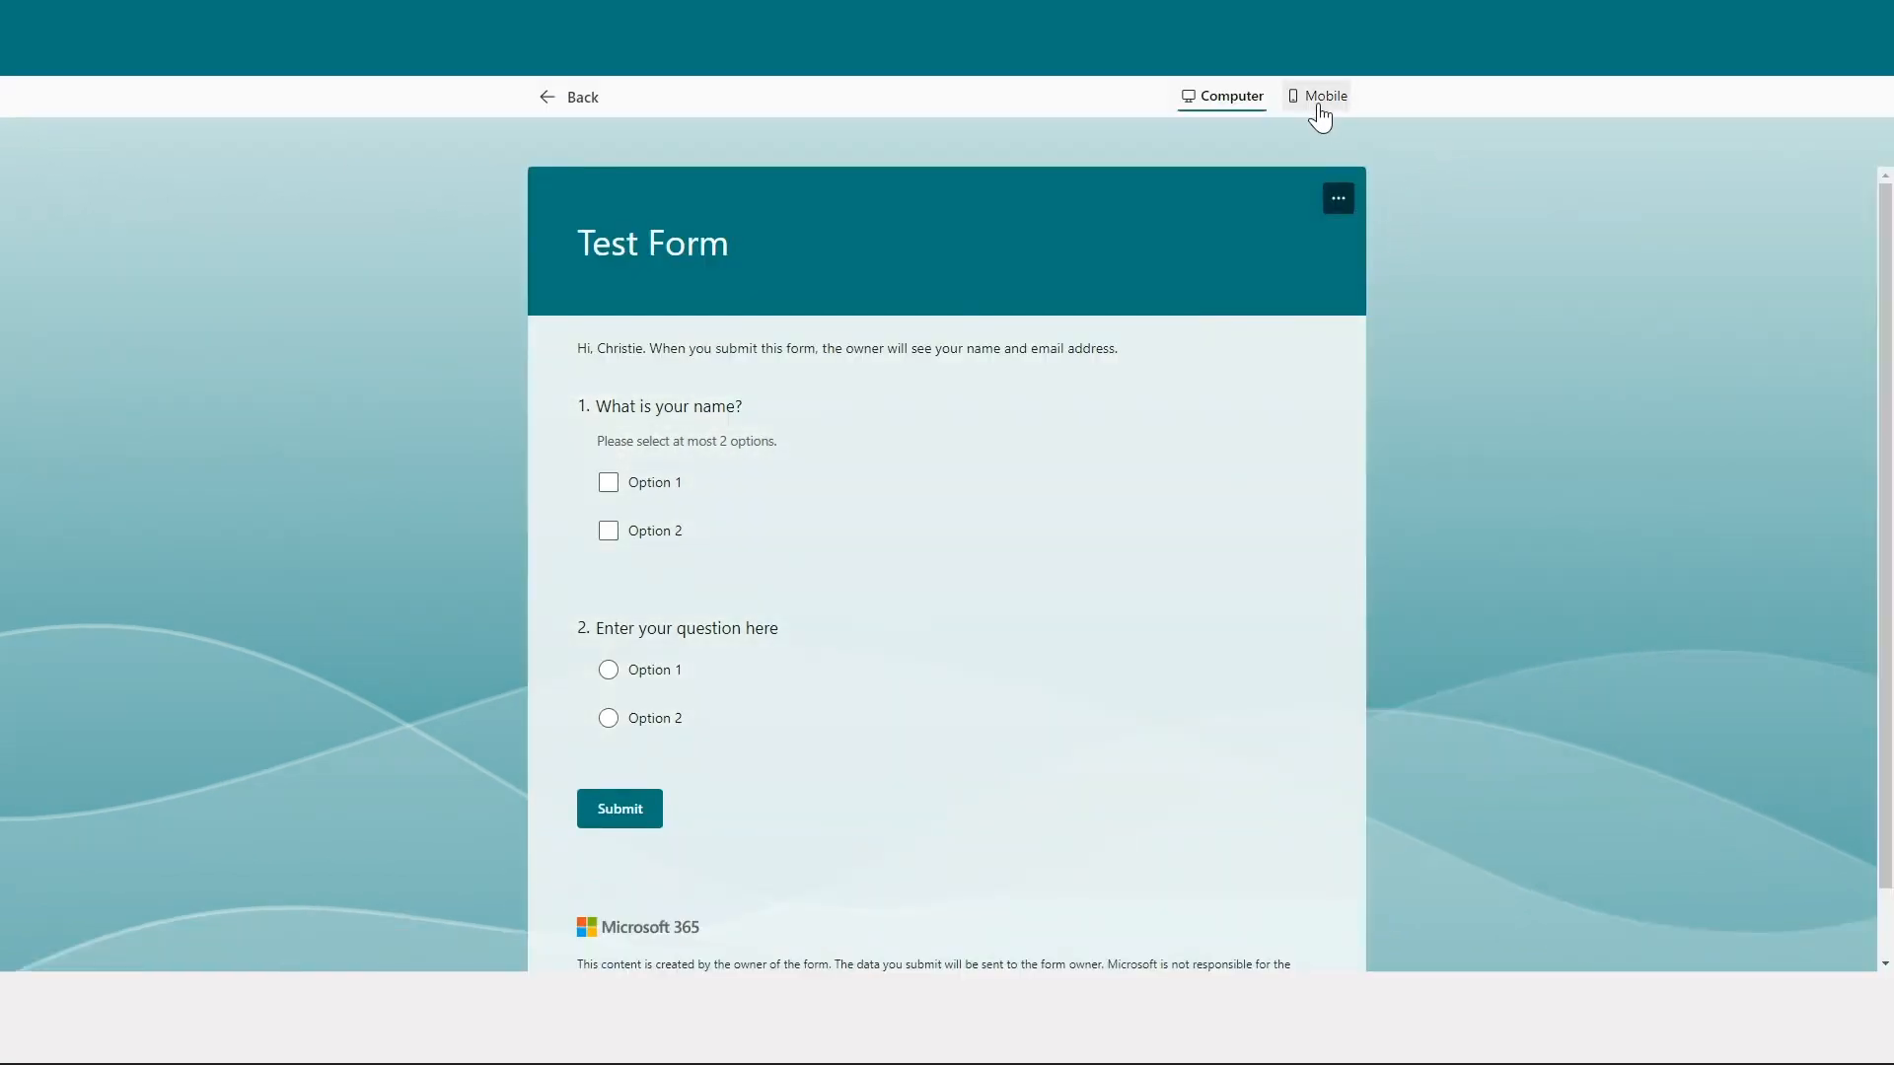
{"action": "left_click", "coordinate": [1325, 95]}
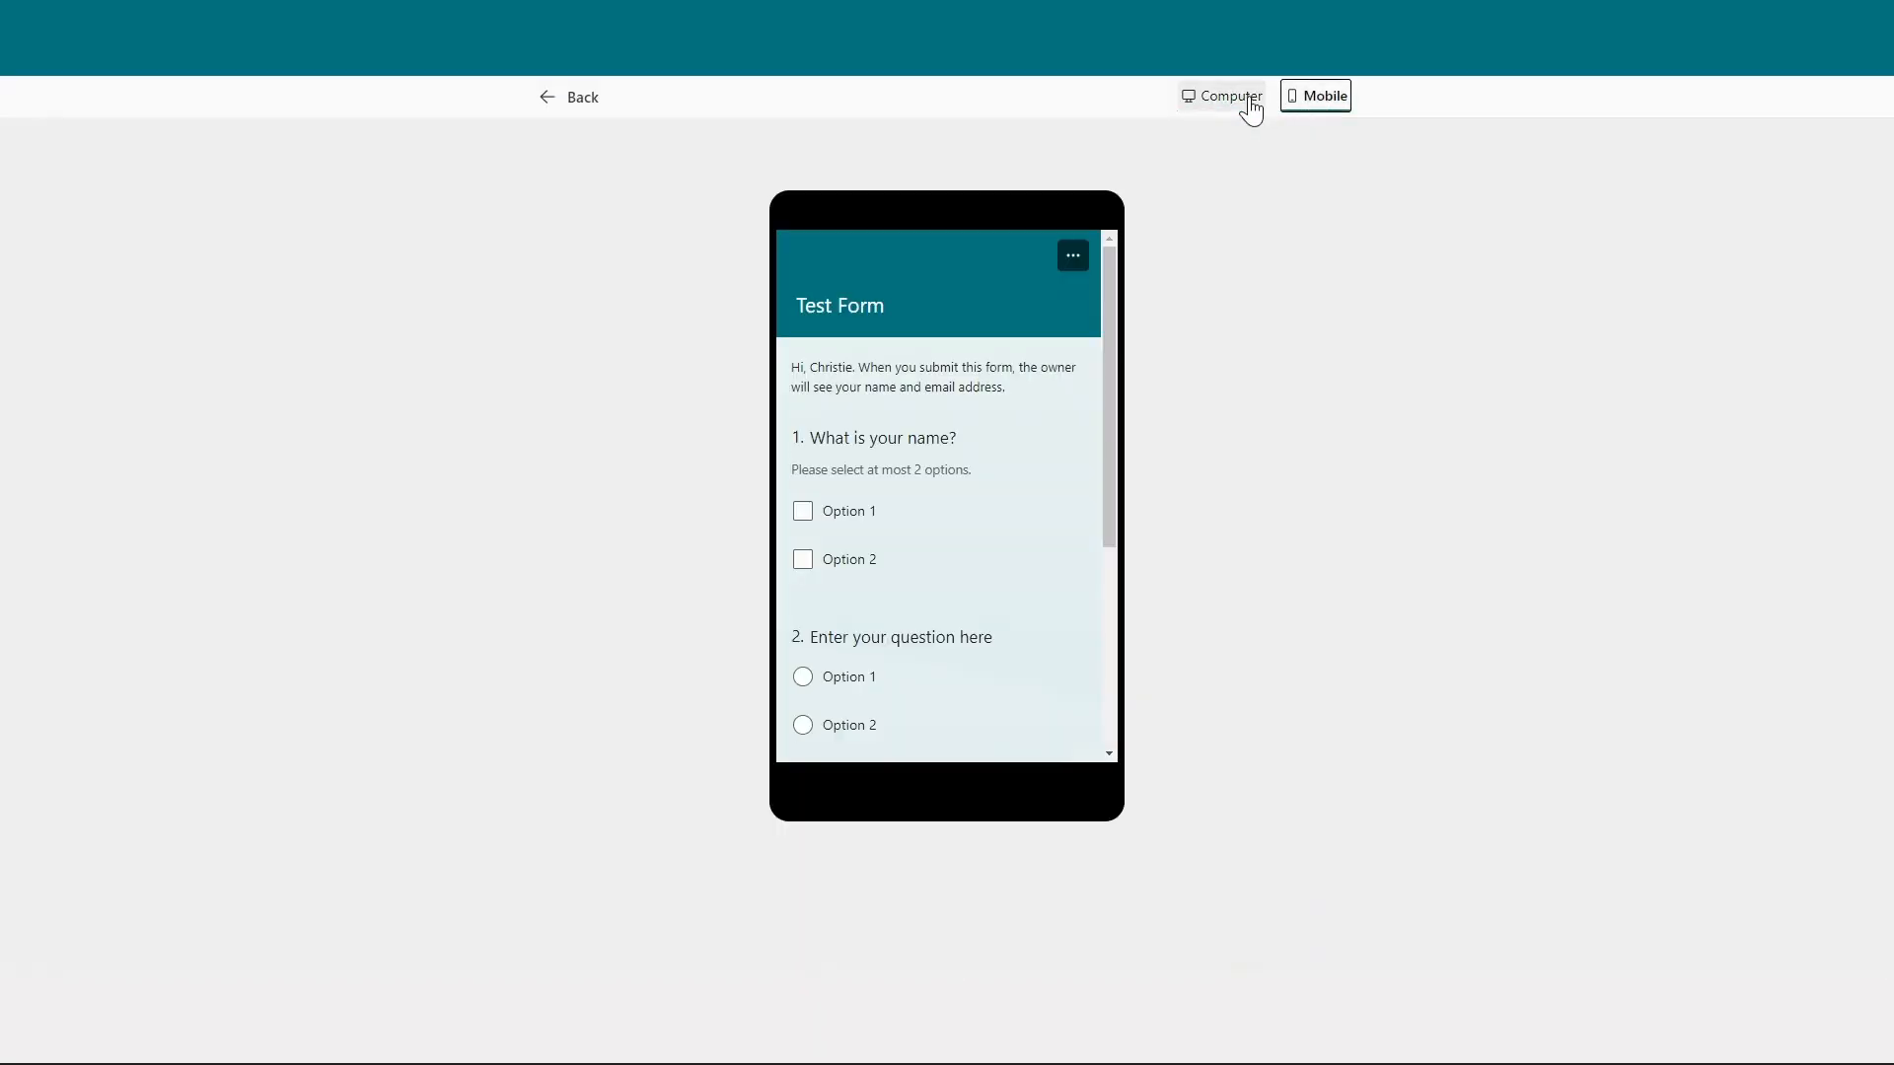